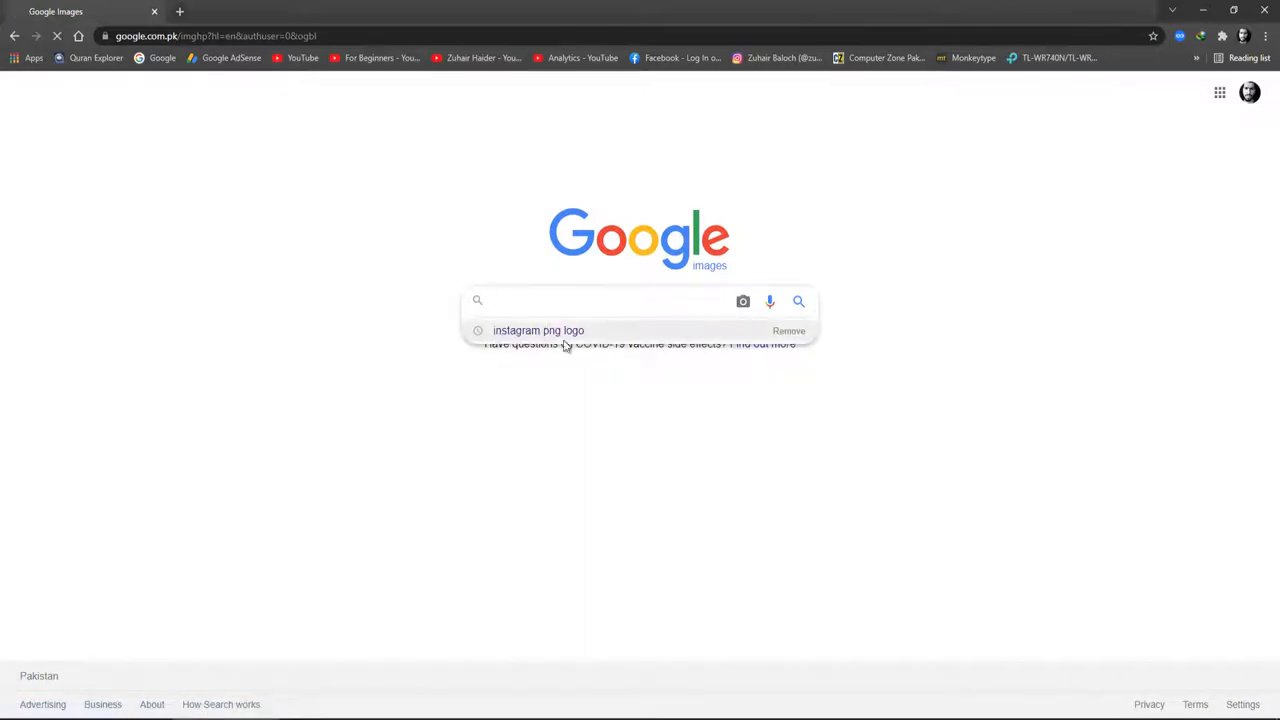
# - Run the Google Images search for 'instagram png logo' from the suggestion
pyautogui.click(538, 330)
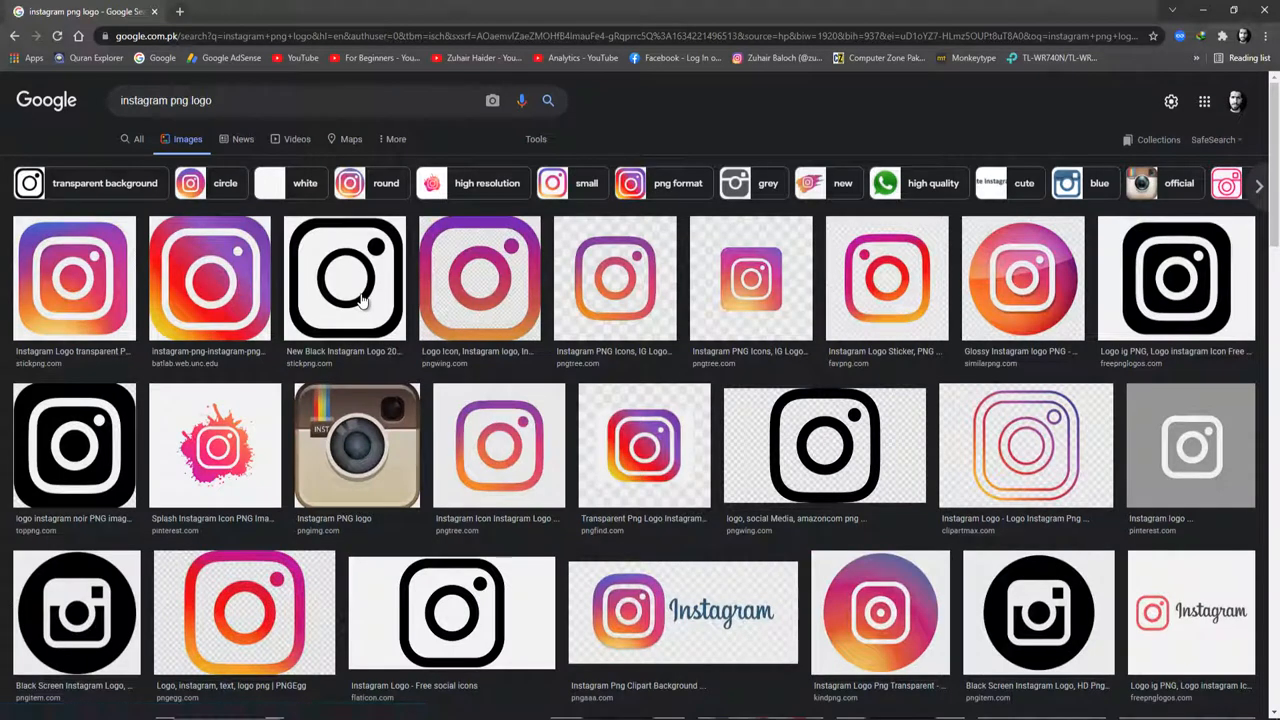
pyautogui.moveTo(382, 378)
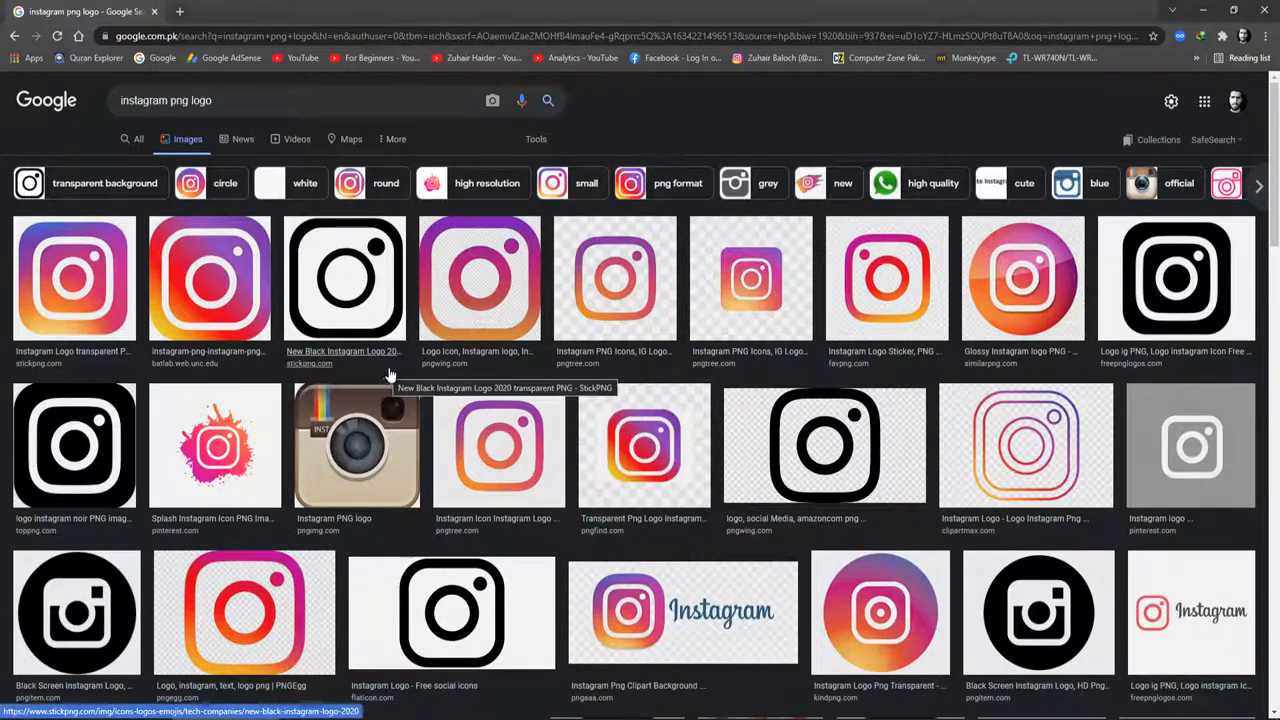
# - Filter the instagram png logo results to Large size via Tools
pyautogui.scroll(-3)
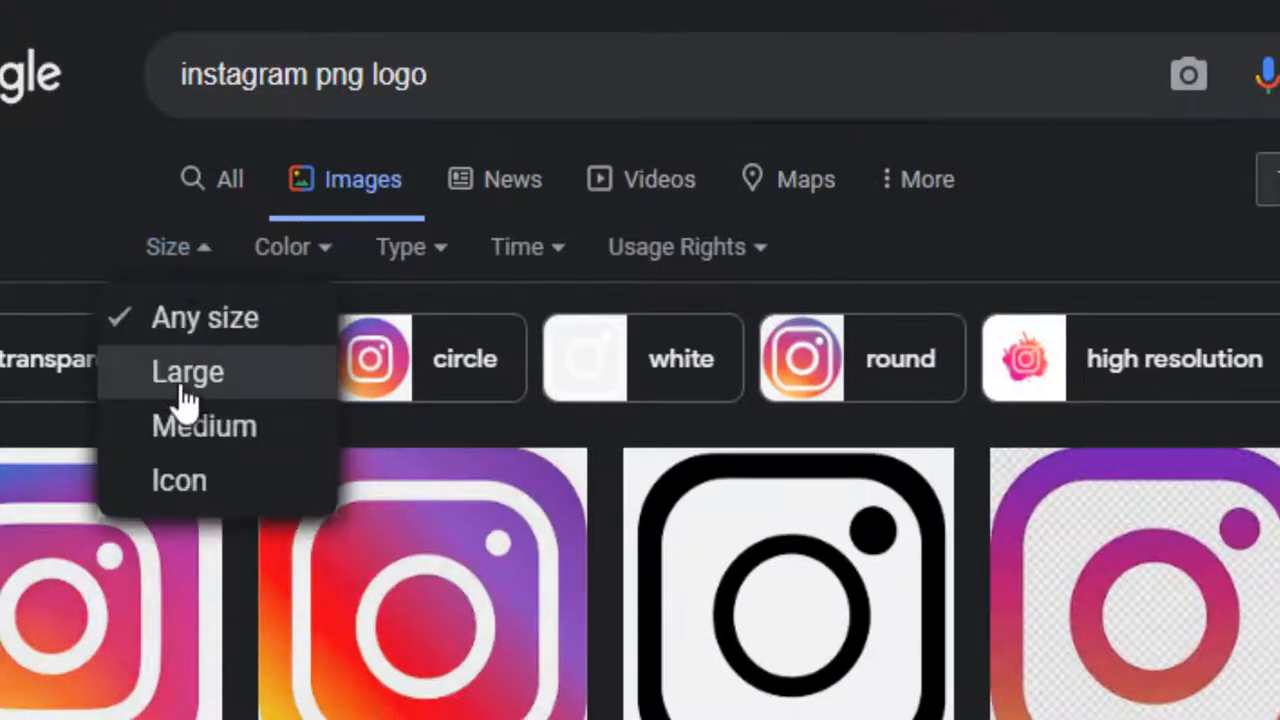
pyautogui.click(188, 370)
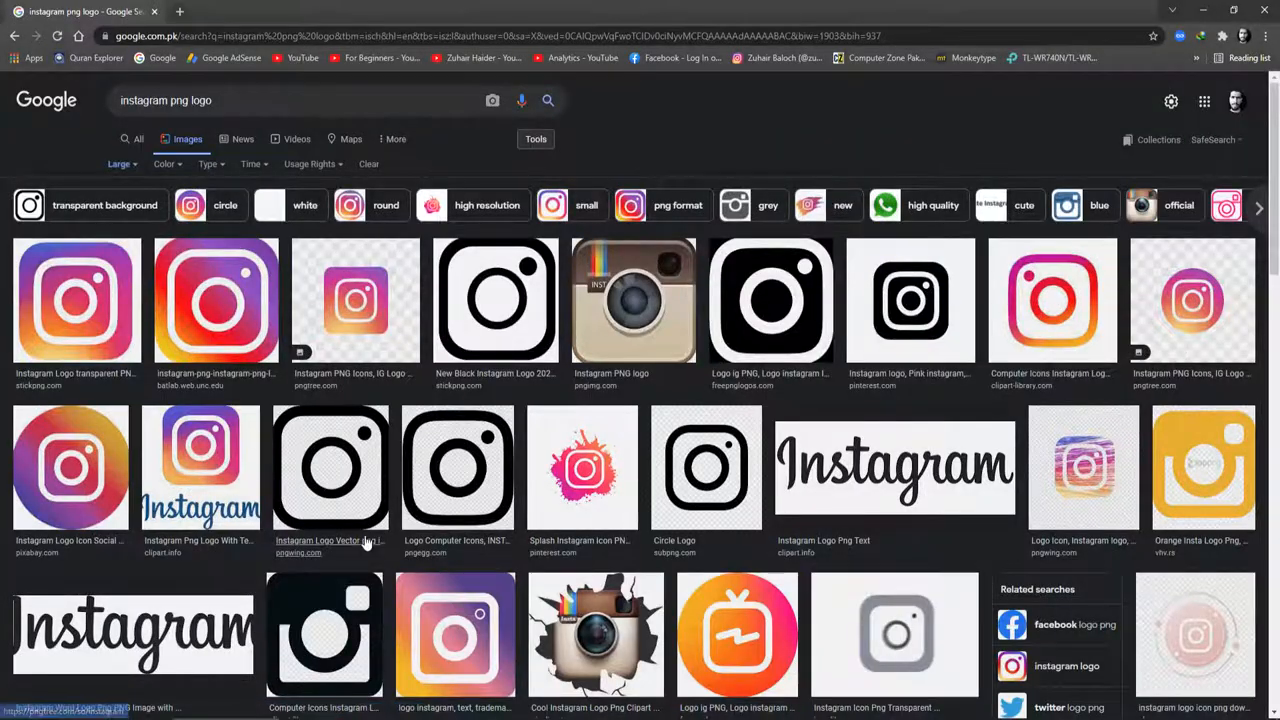
pyautogui.scroll(-3)
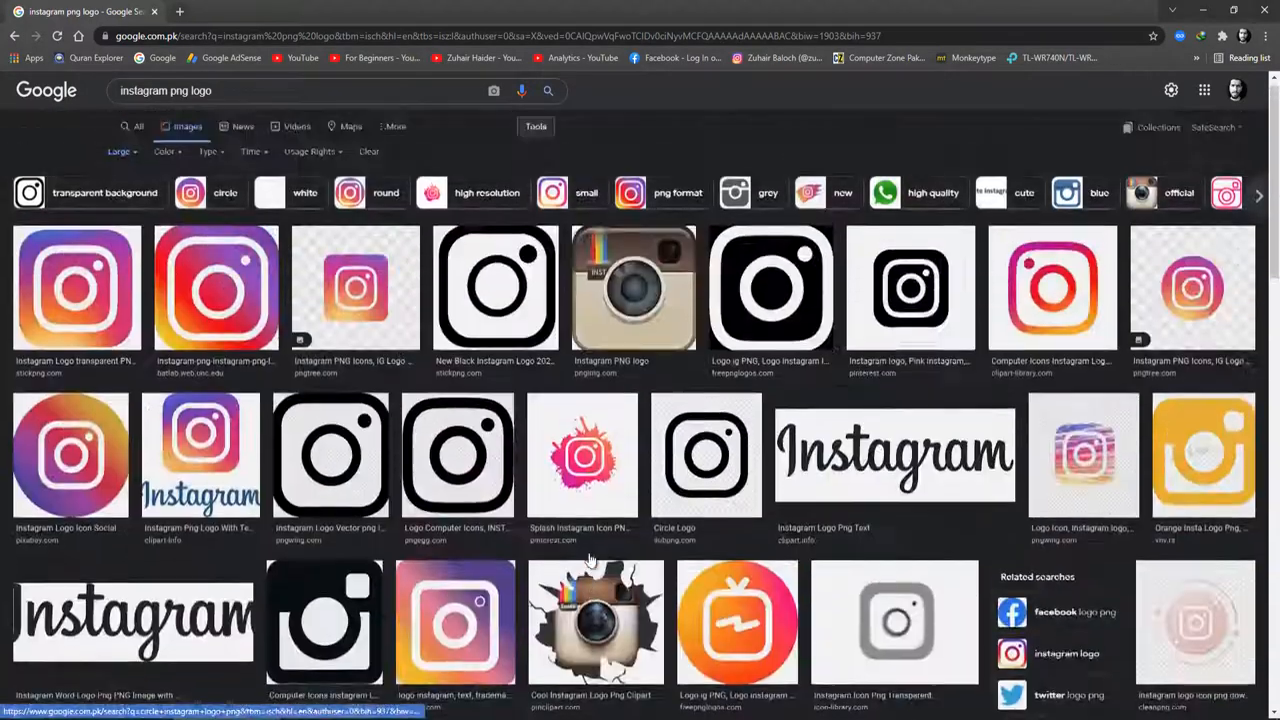
# - Preview the StickPNG, Pngtree and black-and-white logos, settling on the StickPNG transparent logo
pyautogui.click(76, 288)
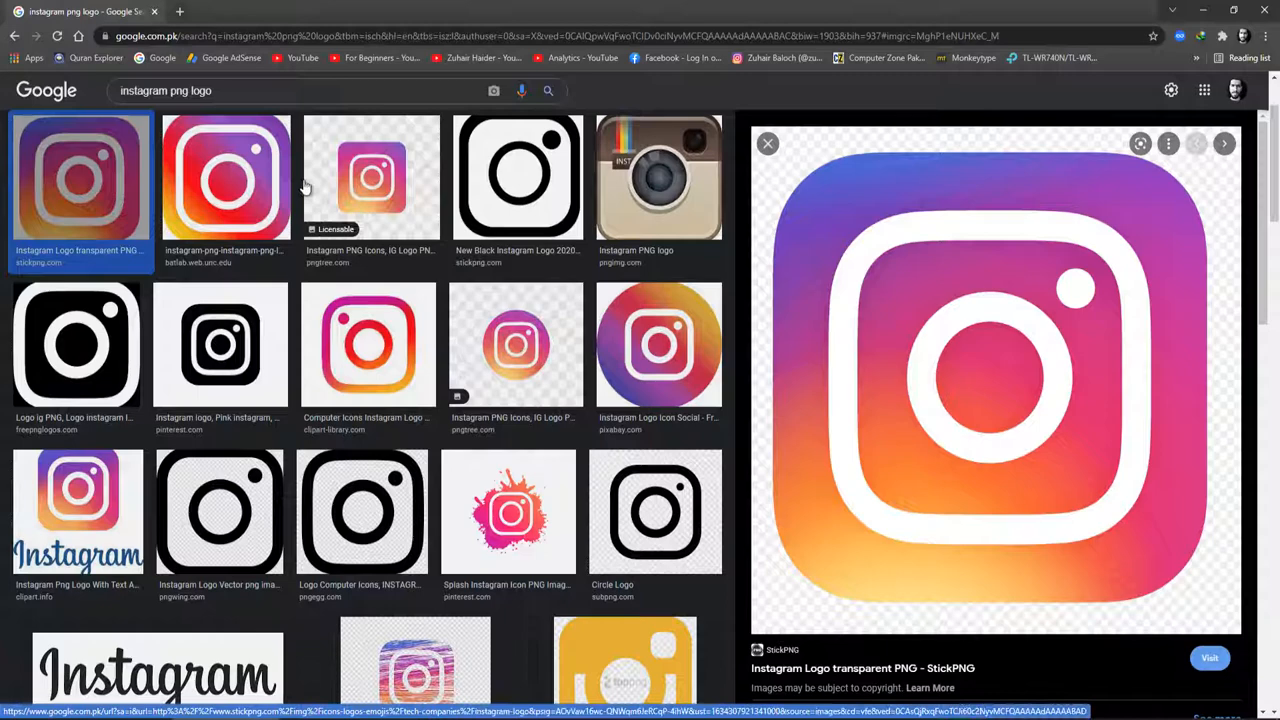
pyautogui.click(224, 176)
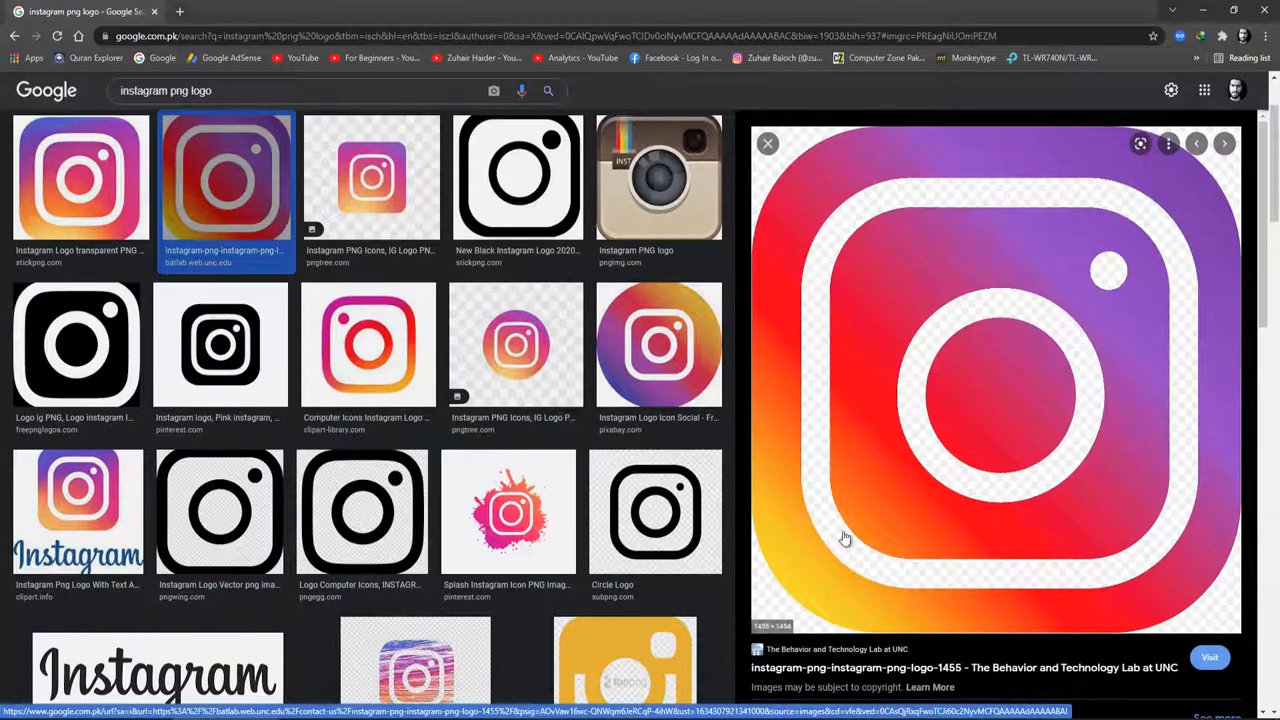
pyautogui.click(372, 176)
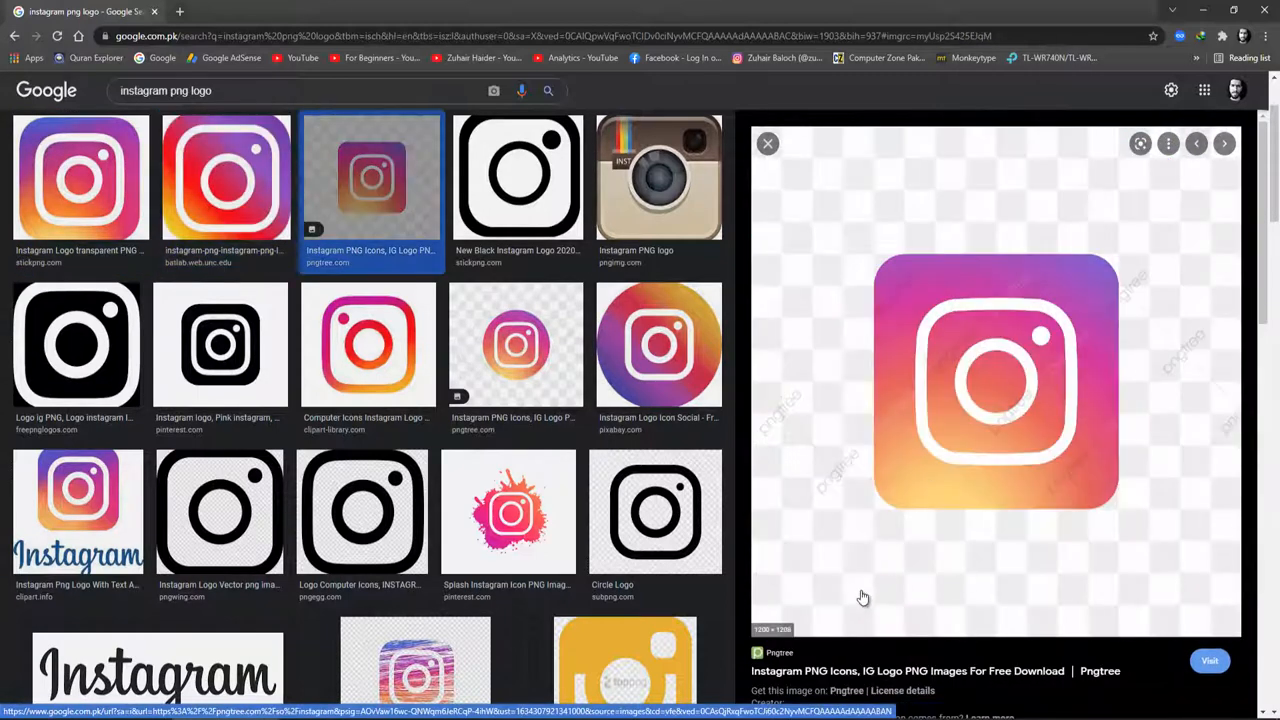
pyautogui.click(78, 344)
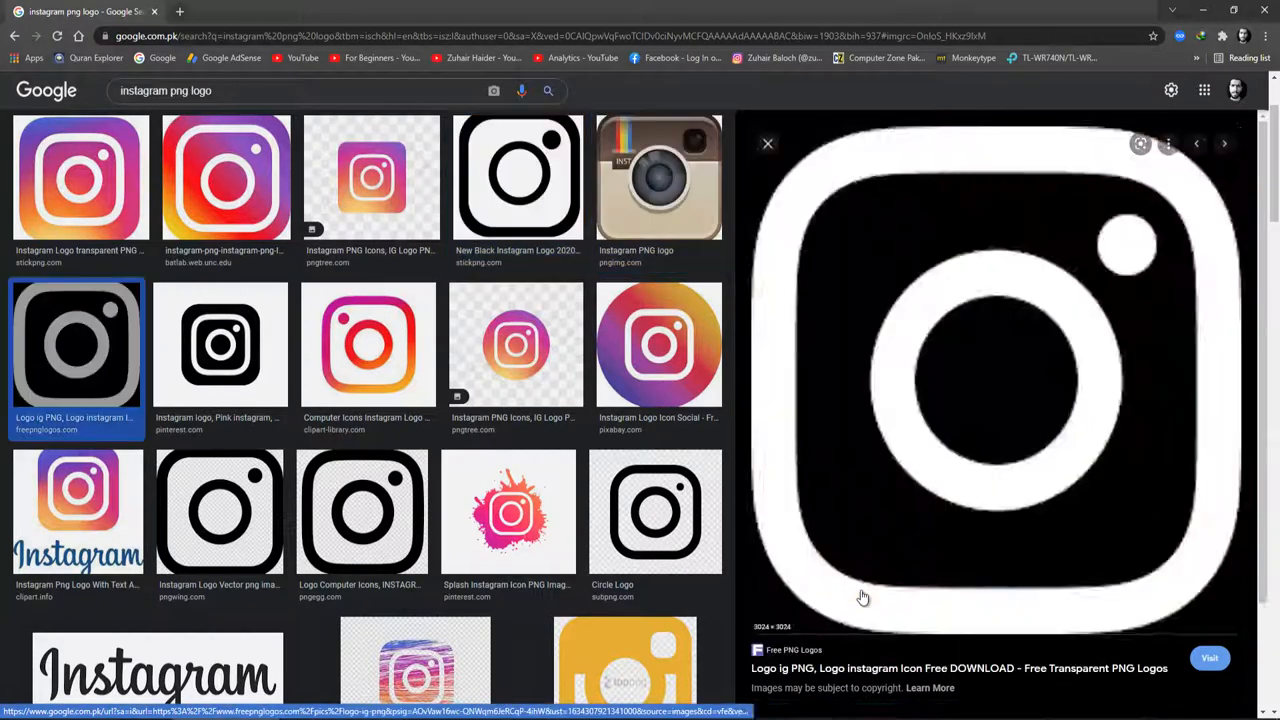
pyautogui.click(224, 176)
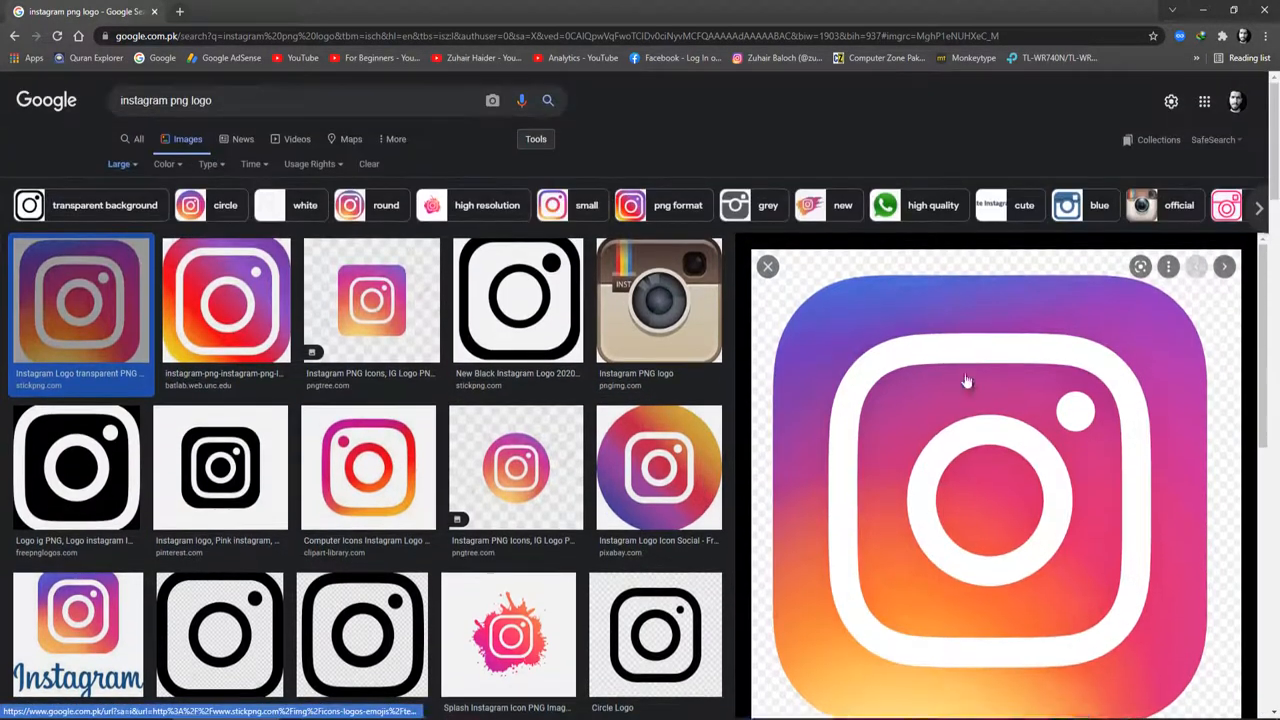
# - Save the previewed StickPNG Instagram logo to the computer as a PNG
pyautogui.rightClick(968, 380)
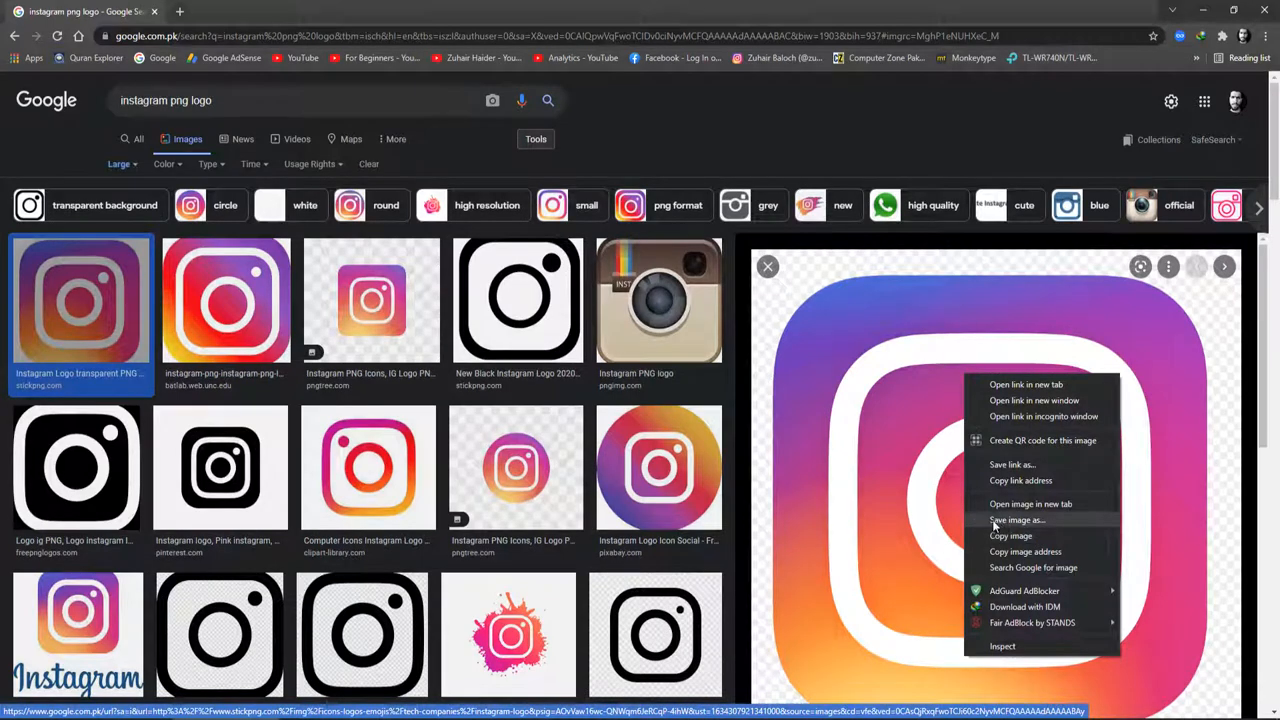
pyautogui.click(1016, 520)
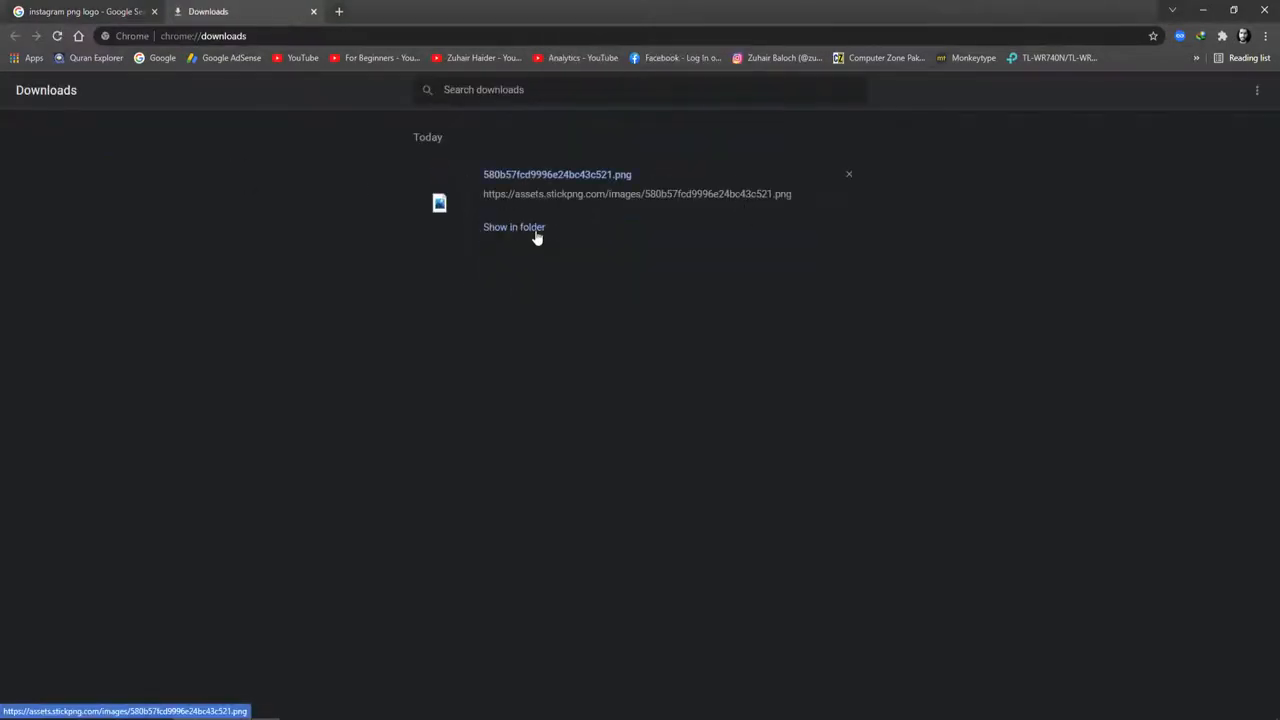
# - Show the downloaded PNG in its folder and view it in the Photos app
pyautogui.click(514, 228)
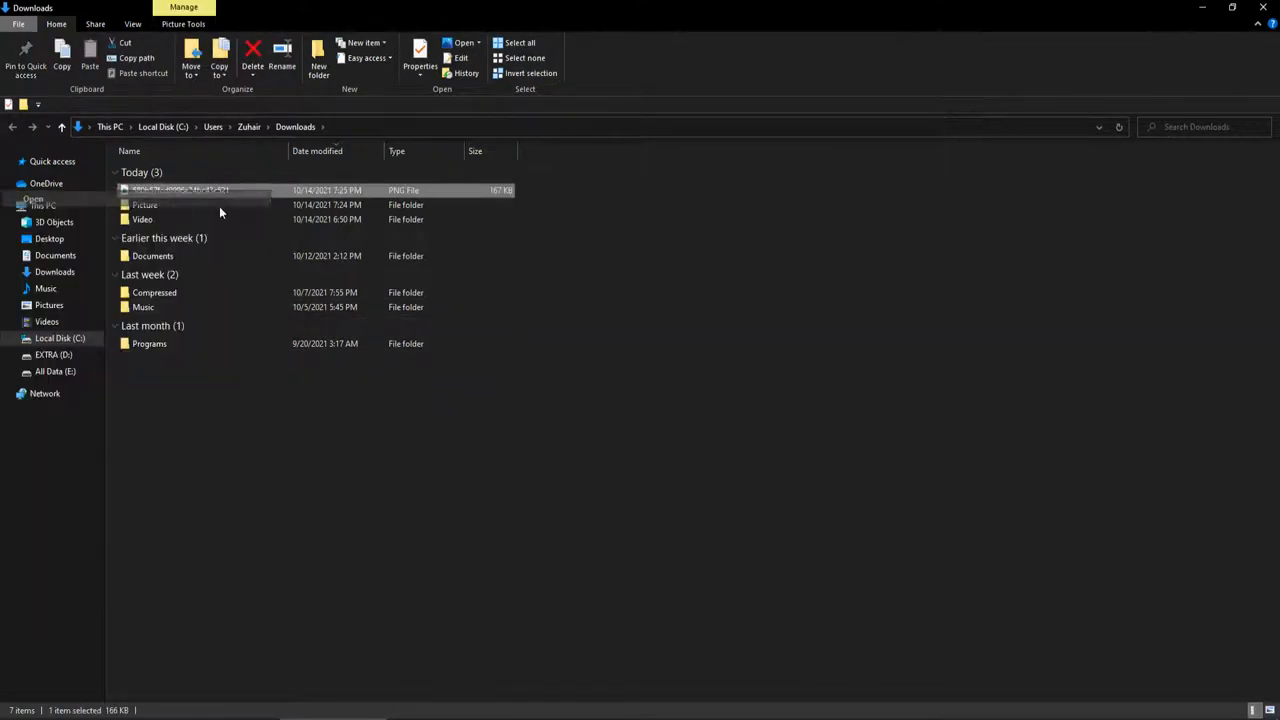
pyautogui.doubleClick(180, 188)
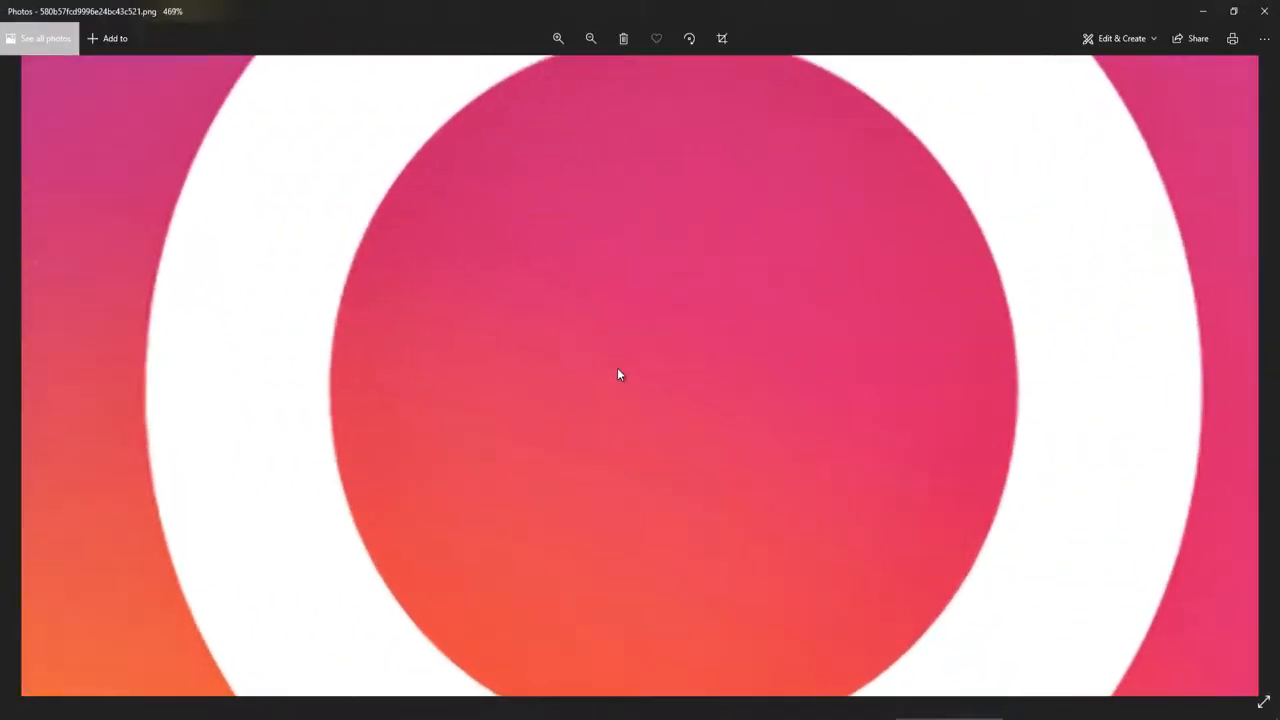